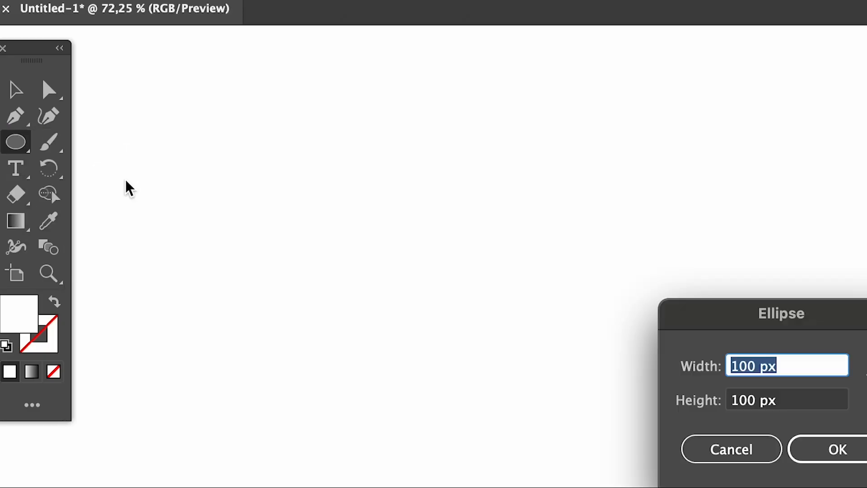
# Create a 100 px by 100 px circle with the Ellipse dialog
pyautogui.click(841, 448)
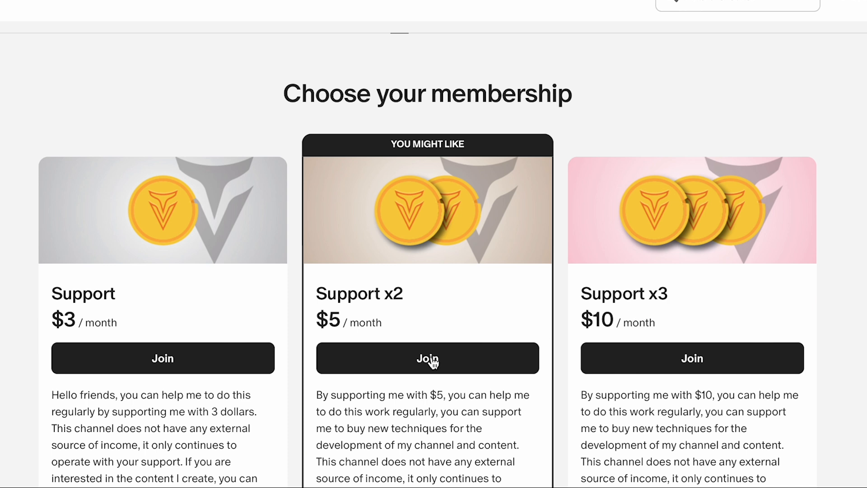
pyautogui.moveTo(715, 446)
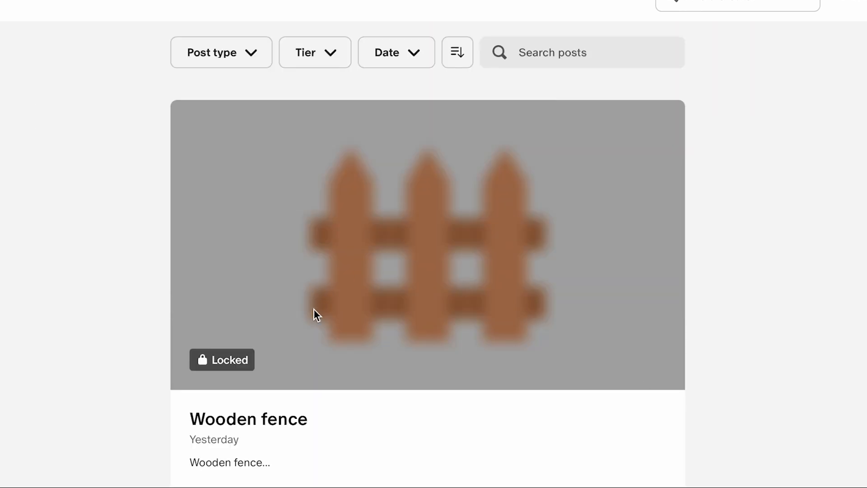
# Scroll the Patreon page past the membership tiers toward the locked Wooden fence post
pyautogui.scroll(-3)
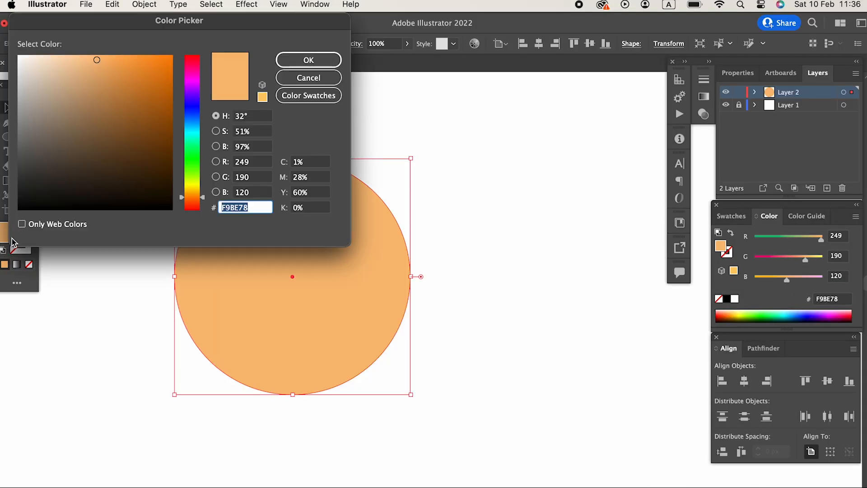
# Fill the circle with brown 8C6B46 and select the smaller light orange inner circle
pyautogui.write('8C6B46')
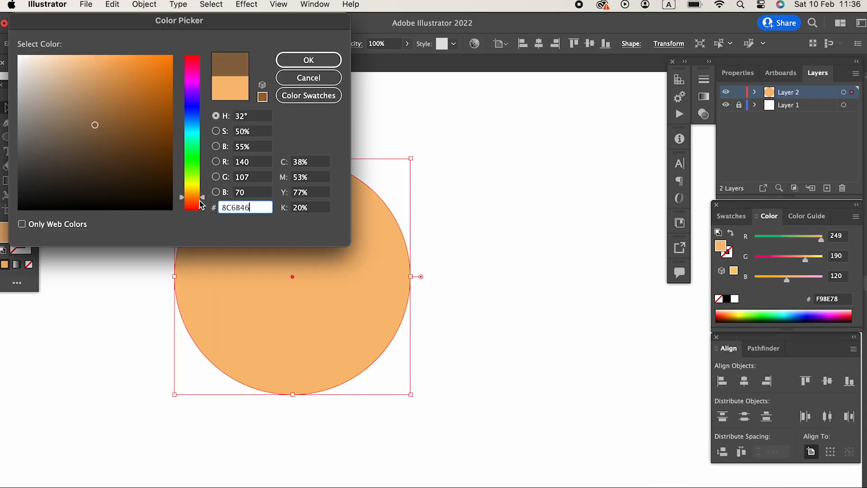
pyautogui.click(308, 59)
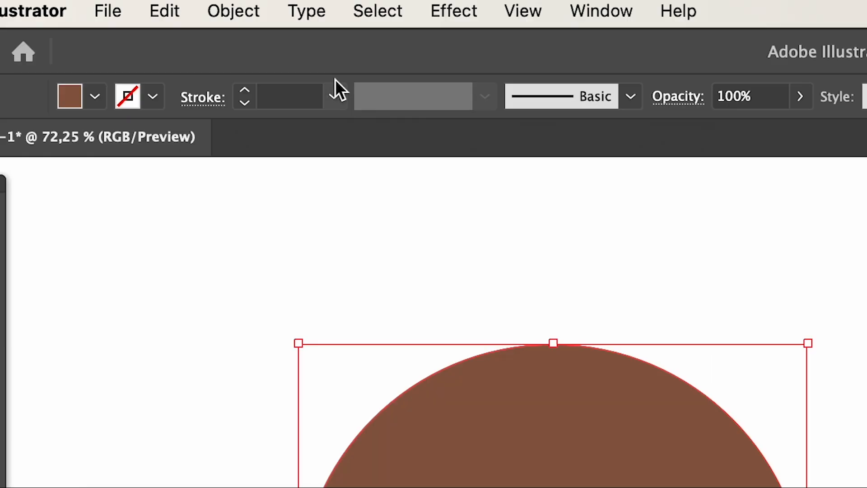
pyautogui.click(233, 10)
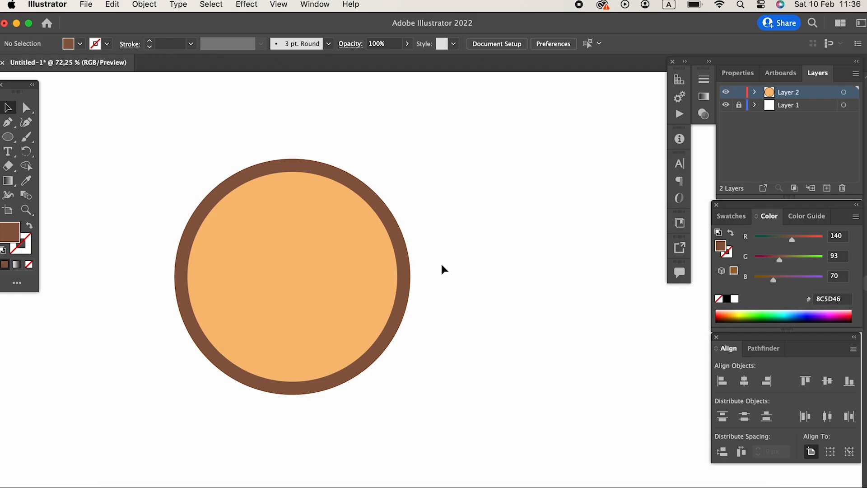
pyautogui.click(292, 276)
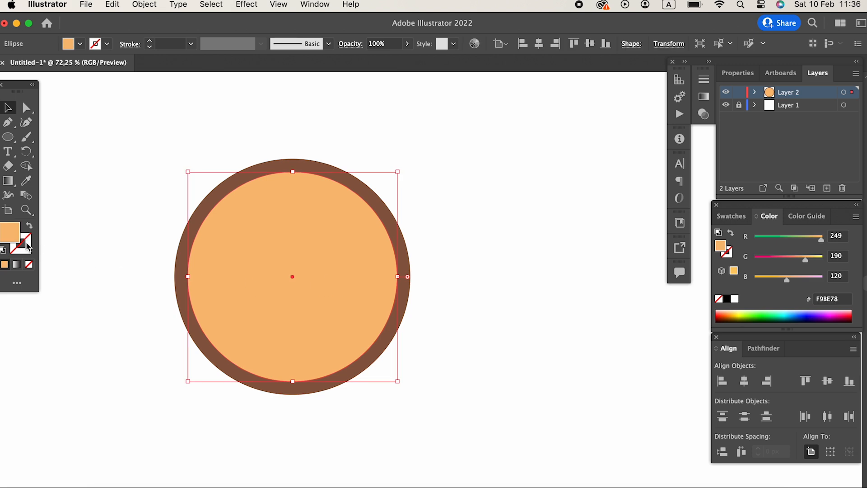
pyautogui.click(144, 5)
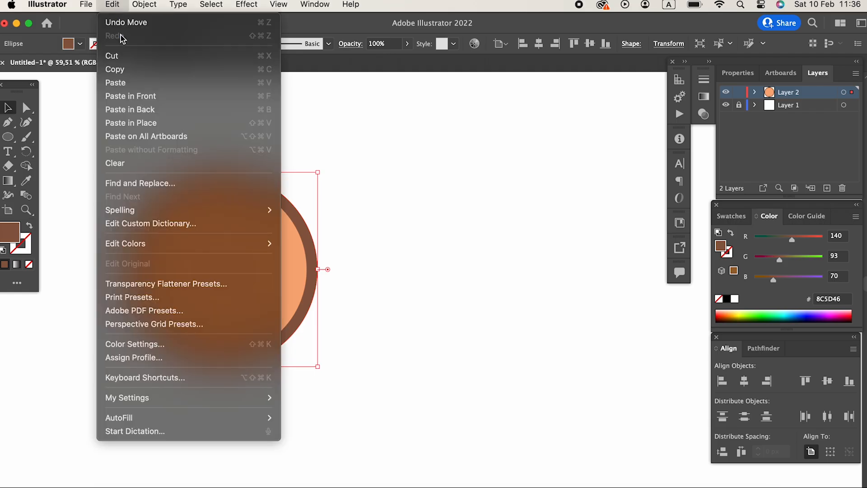
pyautogui.moveTo(163, 84)
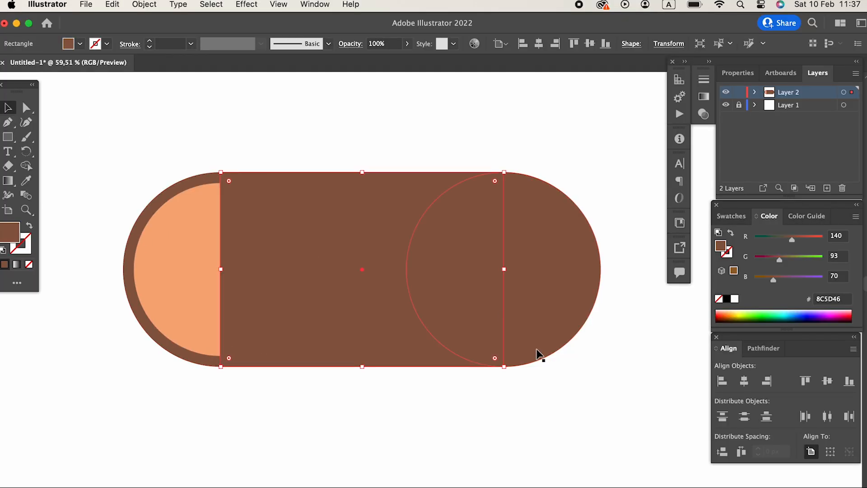
# Select the capsule body shapes and fill them with dark brown 7A4B38
pyautogui.click(143, 4)
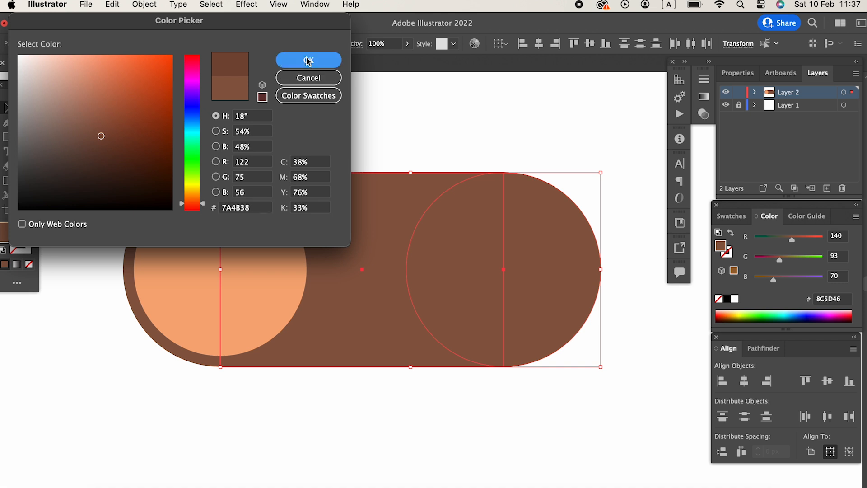
pyautogui.click(308, 60)
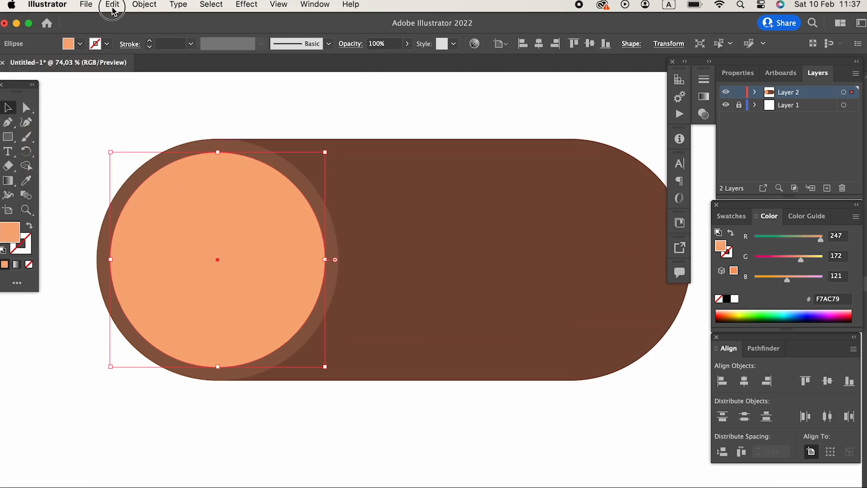
# Paste a copy of the end circle in front and build the darker orange E59863 wavy rings
pyautogui.click(112, 5)
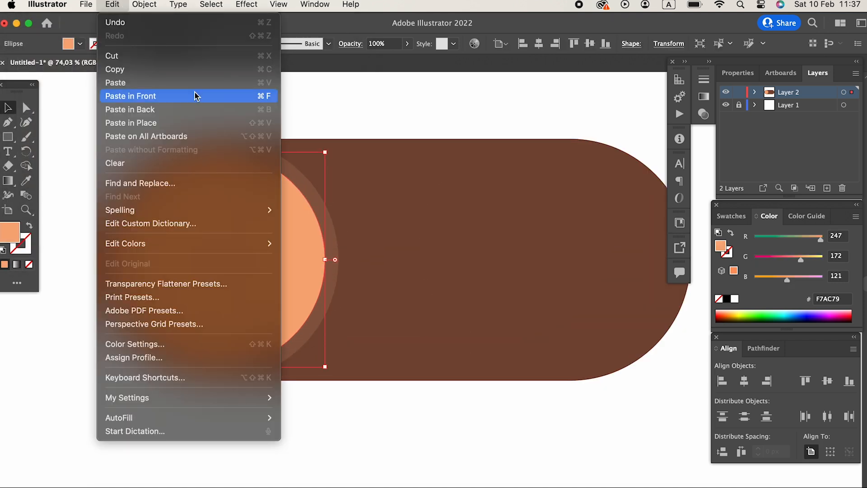
pyautogui.click(130, 96)
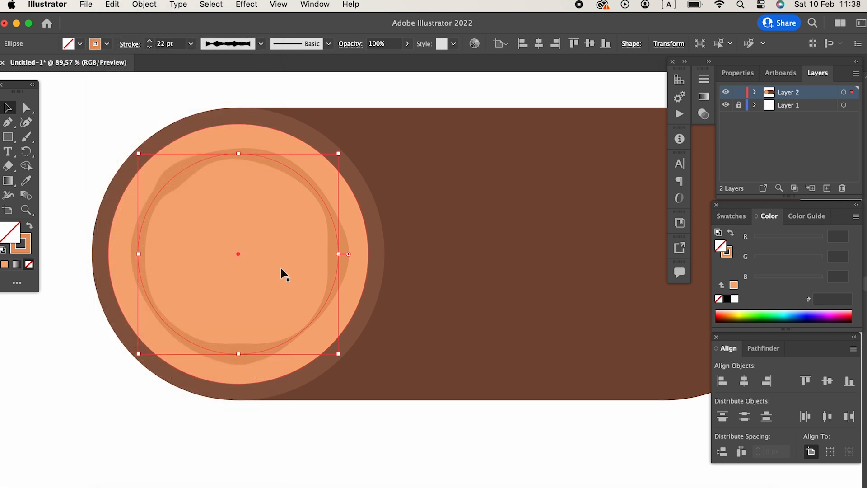
pyautogui.click(149, 47)
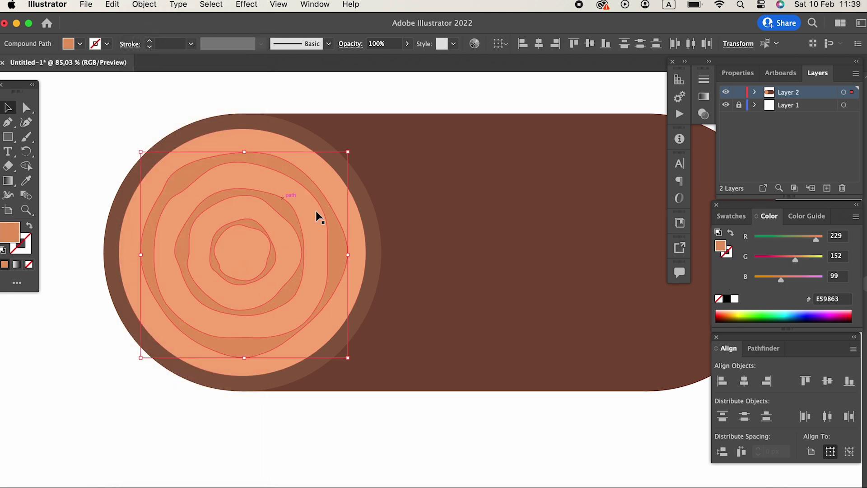
# Apply Object > Expand to the ring compound path
pyautogui.click(144, 4)
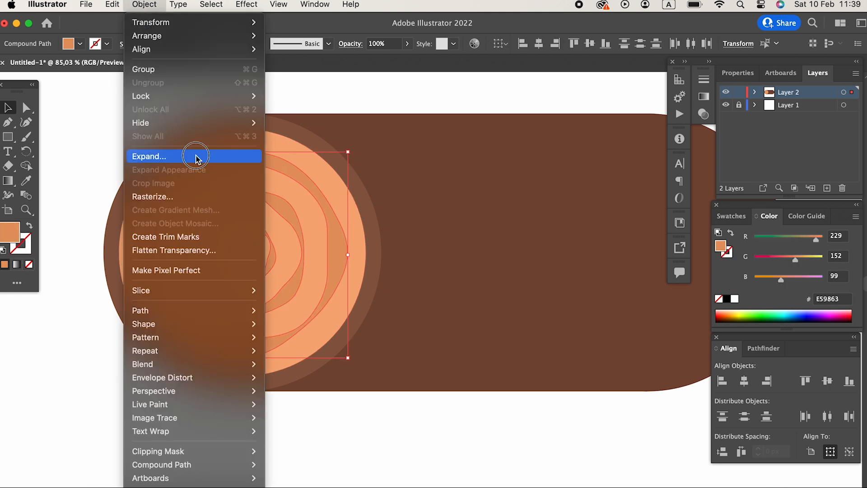
pyautogui.click(149, 156)
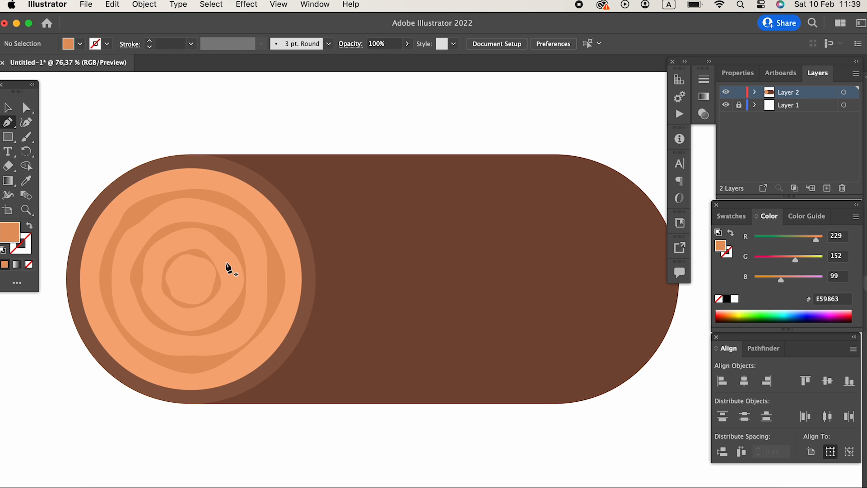
# Pen-draw a narrow triangular crack from the ring centre, filled with dark brown 3F2E29
pyautogui.moveTo(225, 262); pyautogui.dragTo(413, 246)
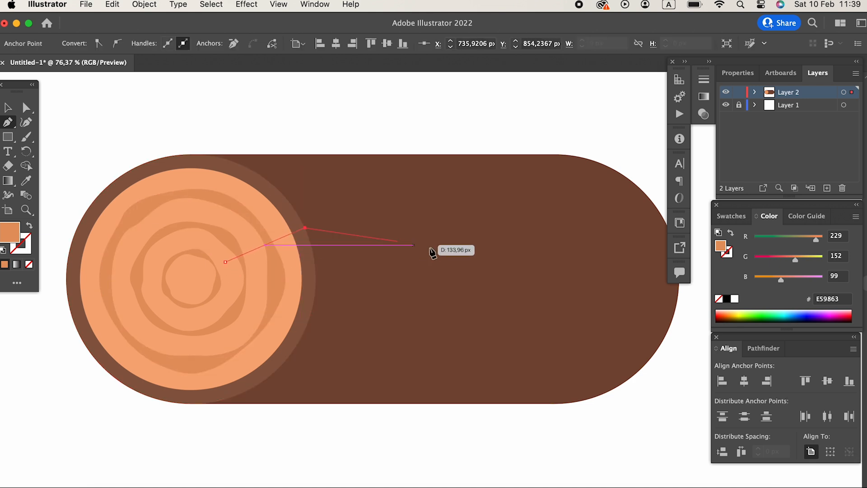
pyautogui.moveTo(412, 244); pyautogui.dragTo(409, 231)
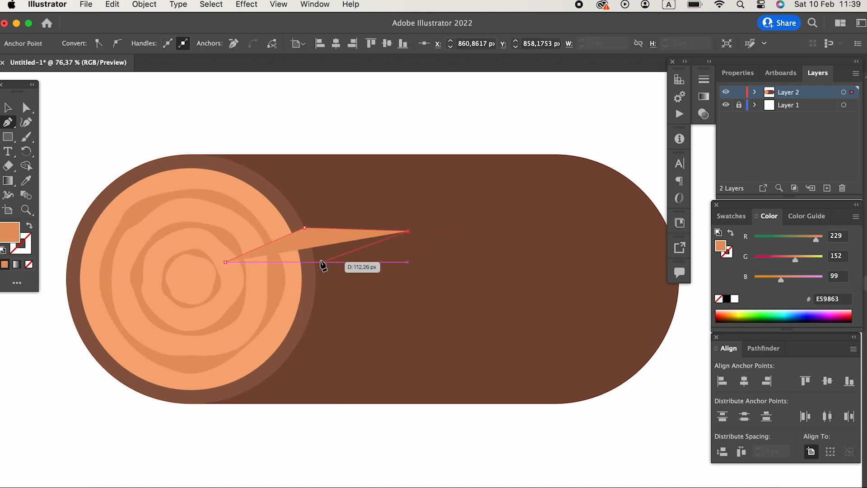
pyautogui.moveTo(226, 262); pyautogui.dragTo(226, 262)
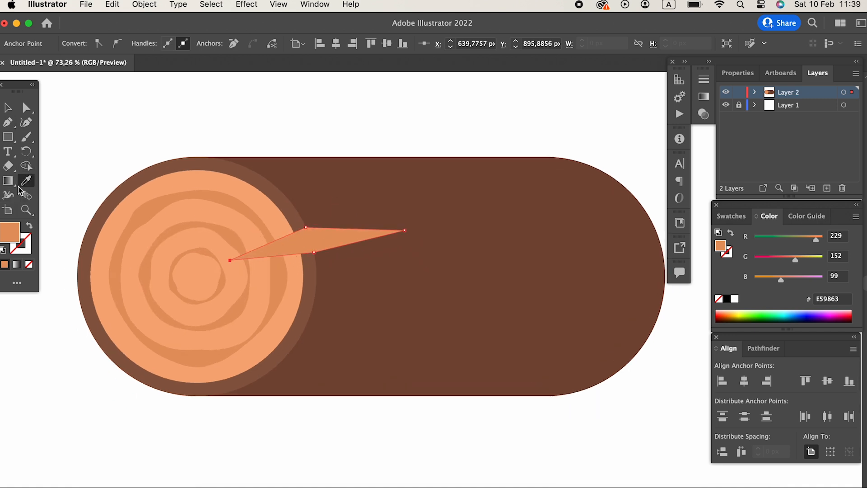
pyautogui.doubleClick(9, 245)
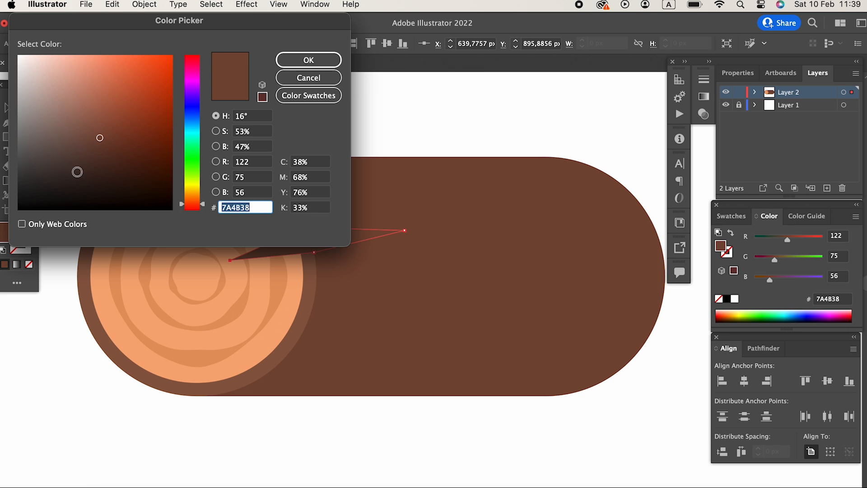
pyautogui.click(308, 59)
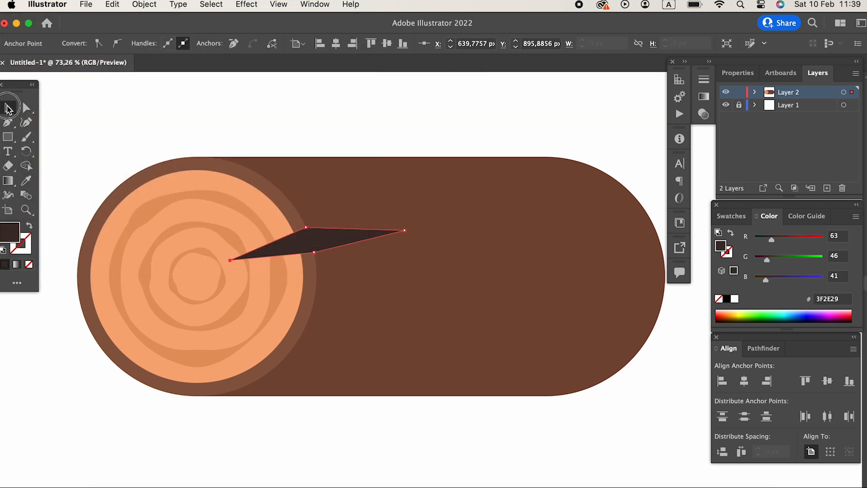